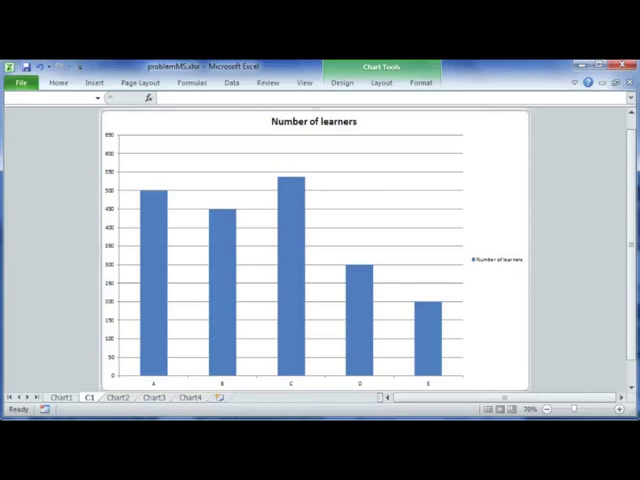
{"action": "mouse_move", "coordinate": [156, 362]}
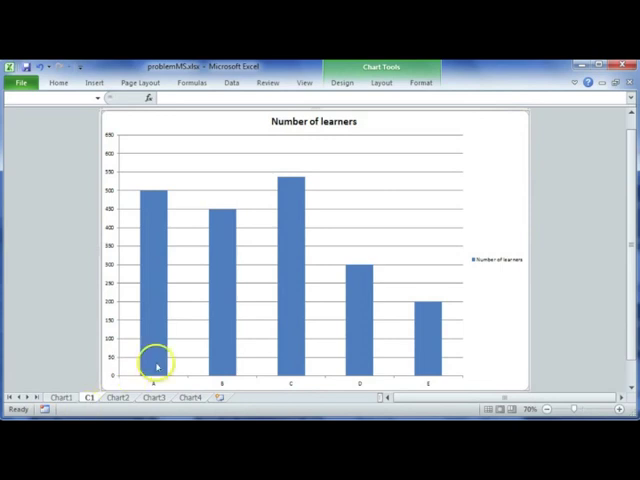
{"action": "mouse_move", "coordinate": [120, 364]}
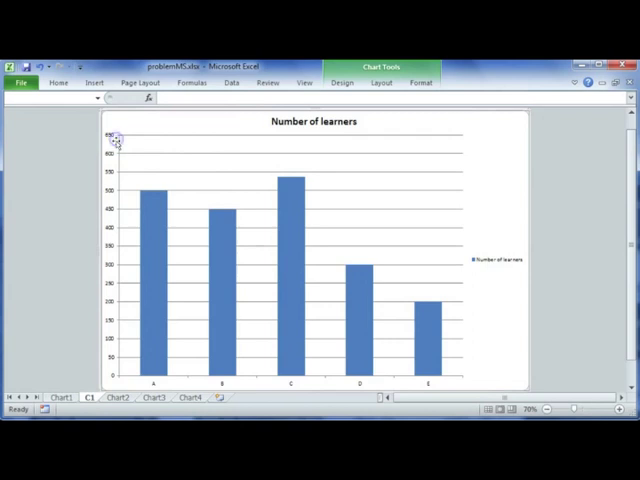
{"action": "mouse_move", "coordinate": [112, 140]}
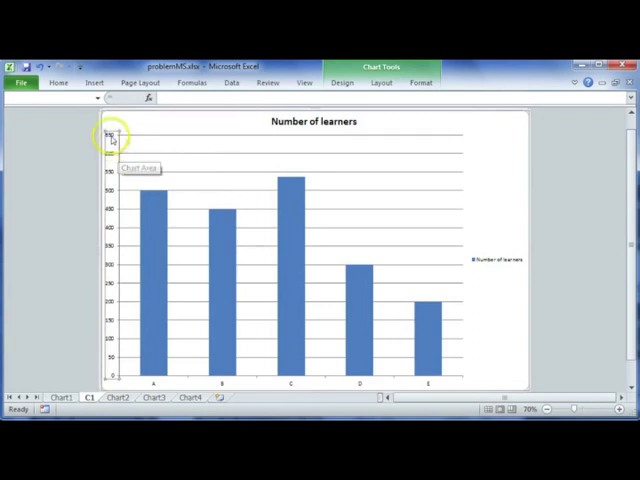
Bring up Format Axis for the 'Number of learners' chart's vertical axis
{"action": "right_click", "coordinate": [112, 140]}
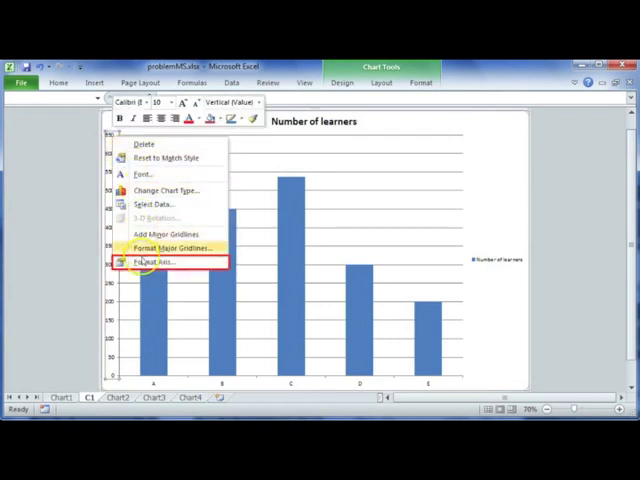
{"action": "left_click", "coordinate": [150, 260]}
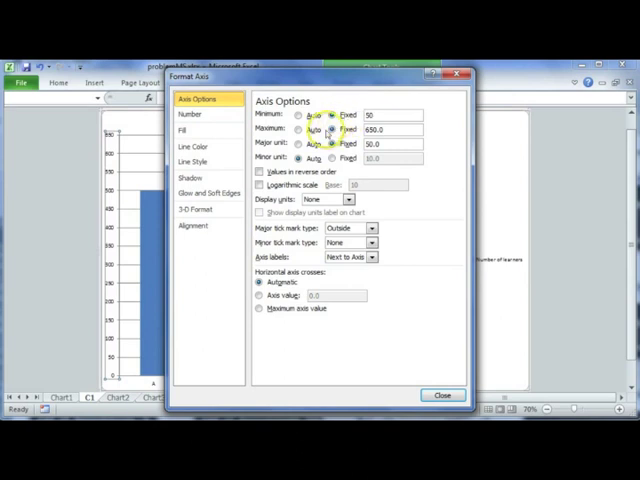
{"action": "mouse_move", "coordinate": [324, 76]}
{"action": "type", "text": "550"}
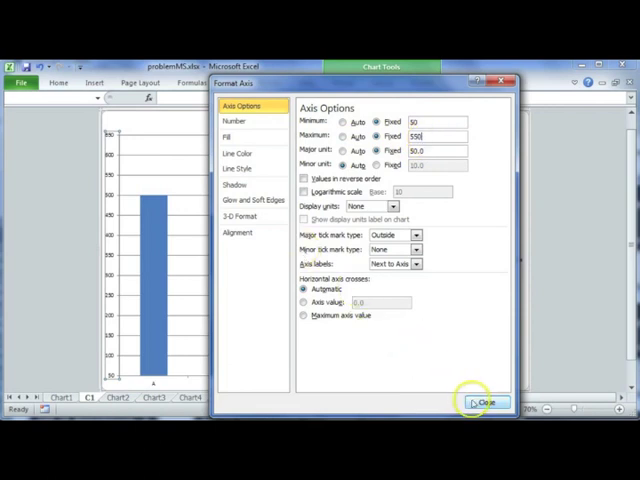
Apply the fixed axis bounds of 50 to 550 and dismiss Format Axis
{"action": "left_click", "coordinate": [486, 400]}
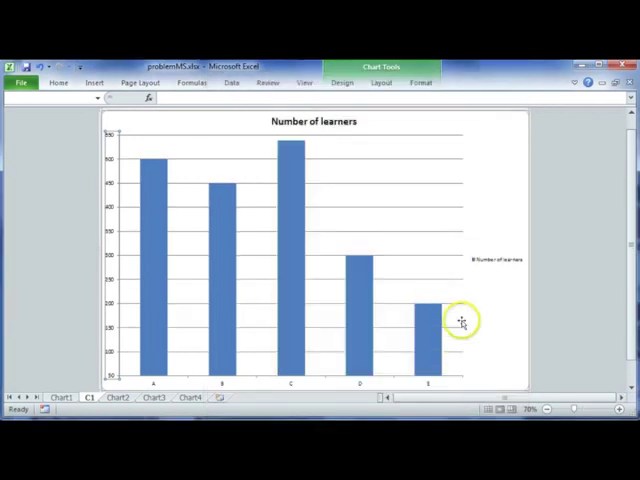
{"action": "mouse_move", "coordinate": [480, 316]}
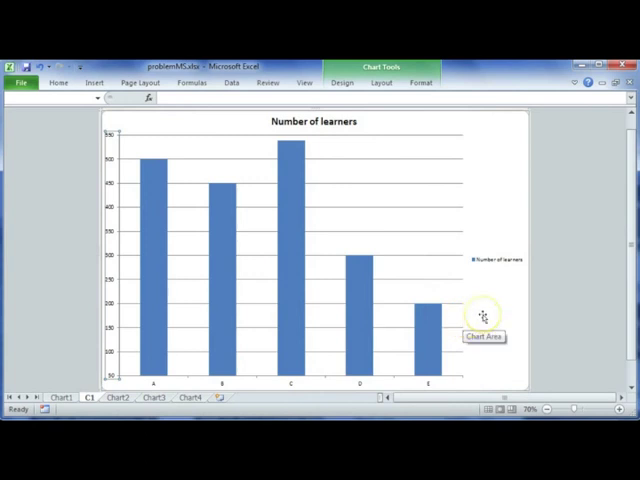
{"action": "mouse_move", "coordinate": [482, 316]}
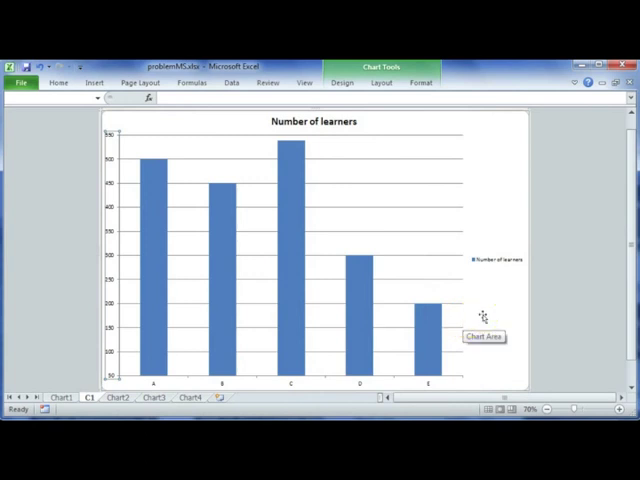